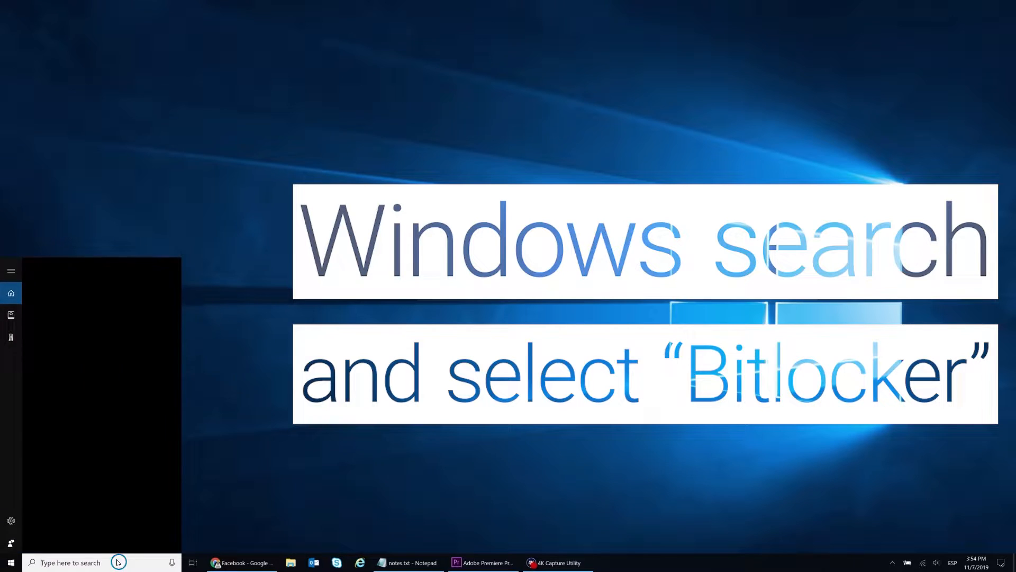
Suspend BitLocker protection on the C: drive from Manage BitLocker and confirm it
{"action": "type", "text": "bitlocker"}
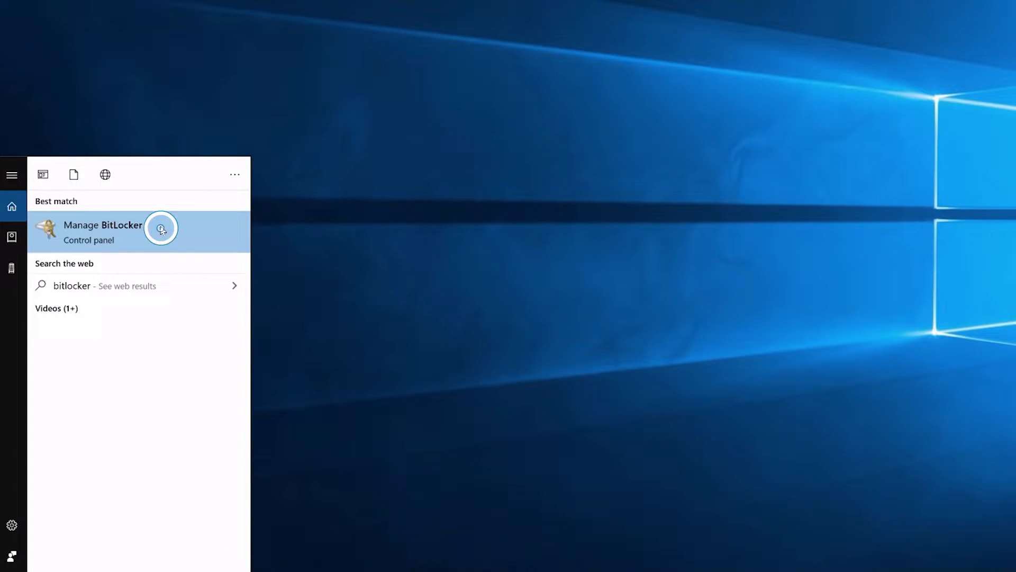
{"action": "left_click", "coordinate": [103, 232]}
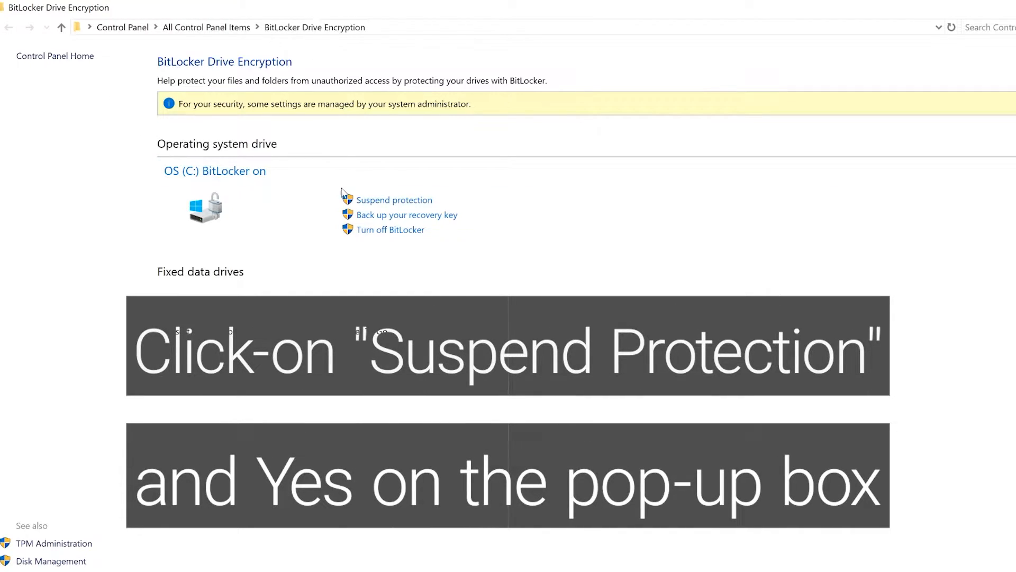
{"action": "left_click", "coordinate": [394, 200]}
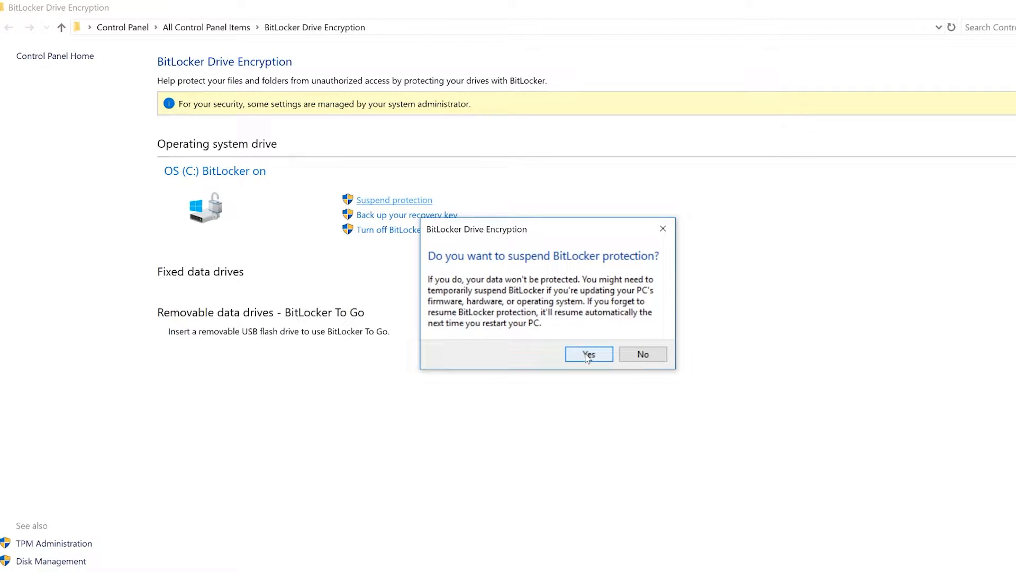
{"action": "left_click", "coordinate": [589, 354]}
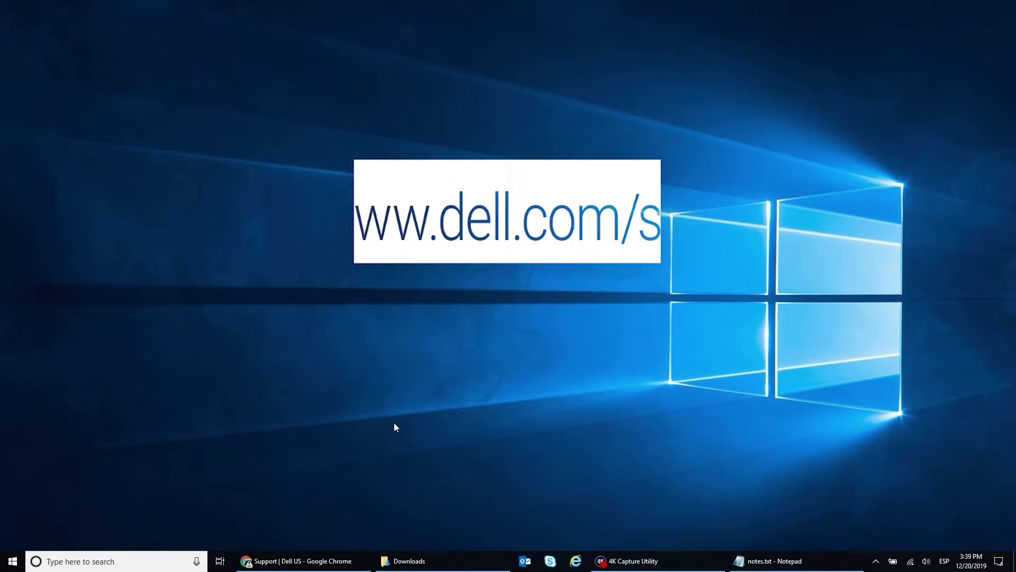
Detect the Inspiron 7347 on Dell Support and filter its Drivers & Downloads by keyword 'bios'
{"action": "left_click", "coordinate": [299, 562]}
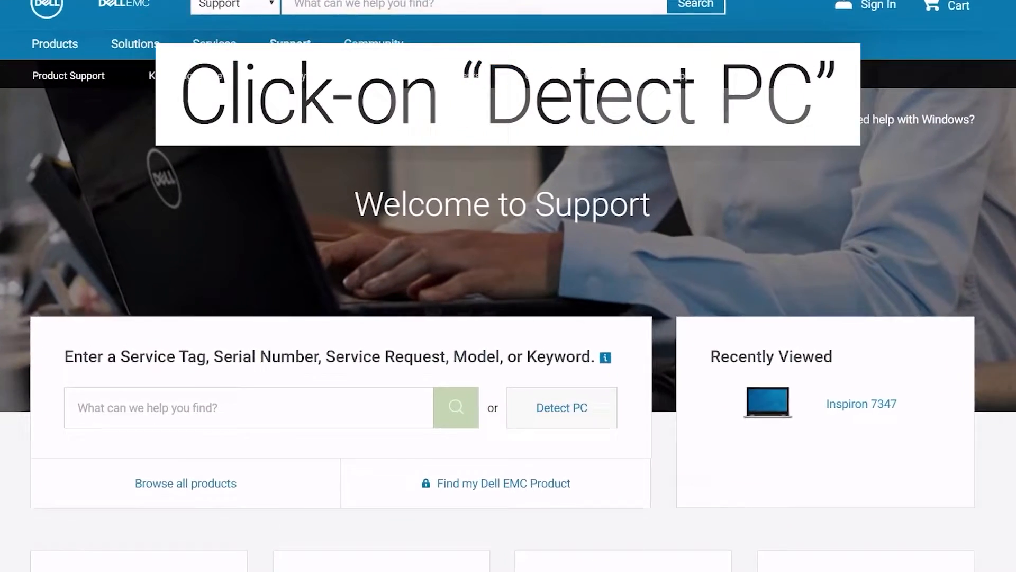
{"action": "left_click", "coordinate": [561, 407]}
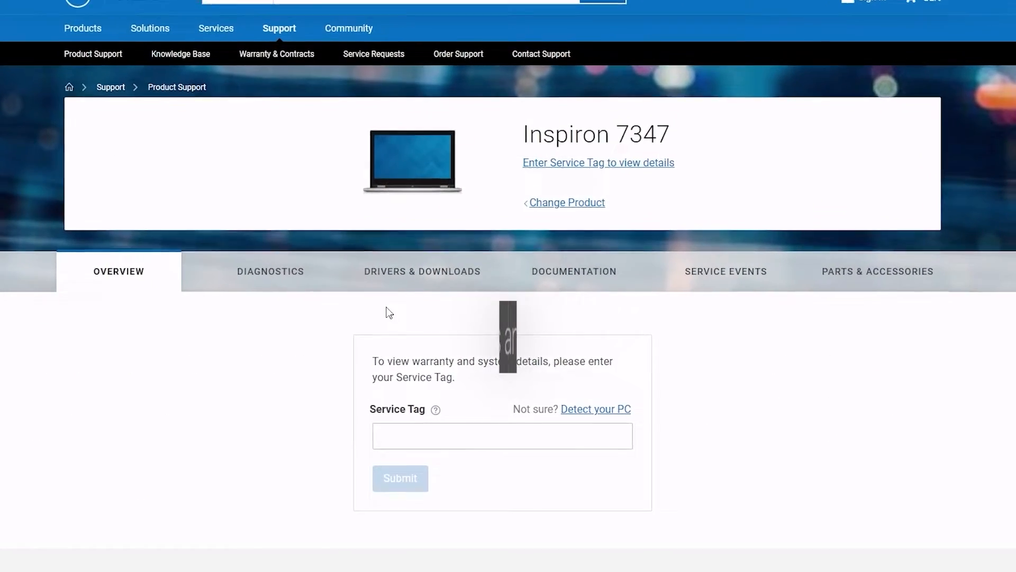
{"action": "left_click", "coordinate": [422, 271]}
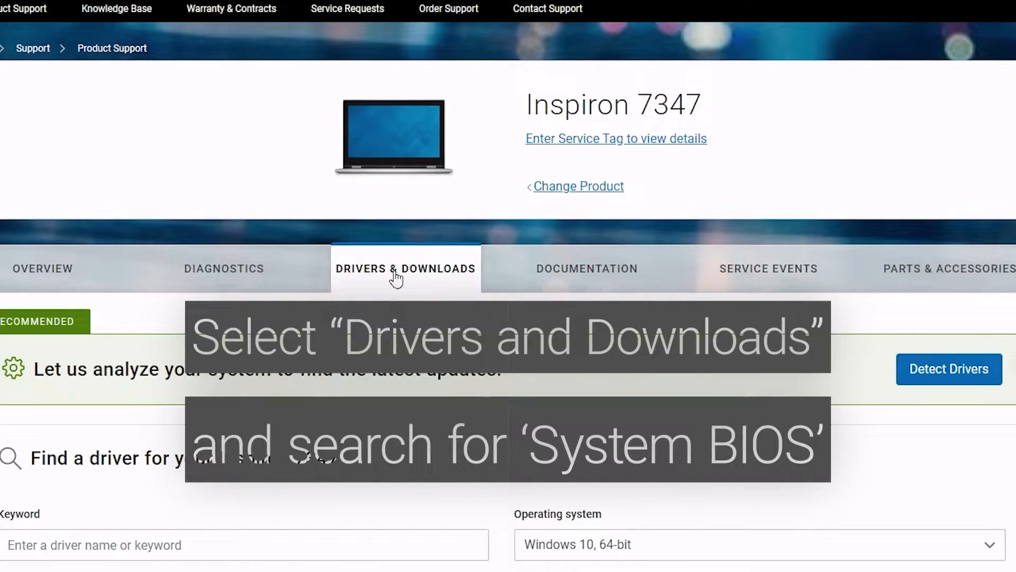
{"action": "scroll", "scroll_direction": "down", "scroll_amount": 3}
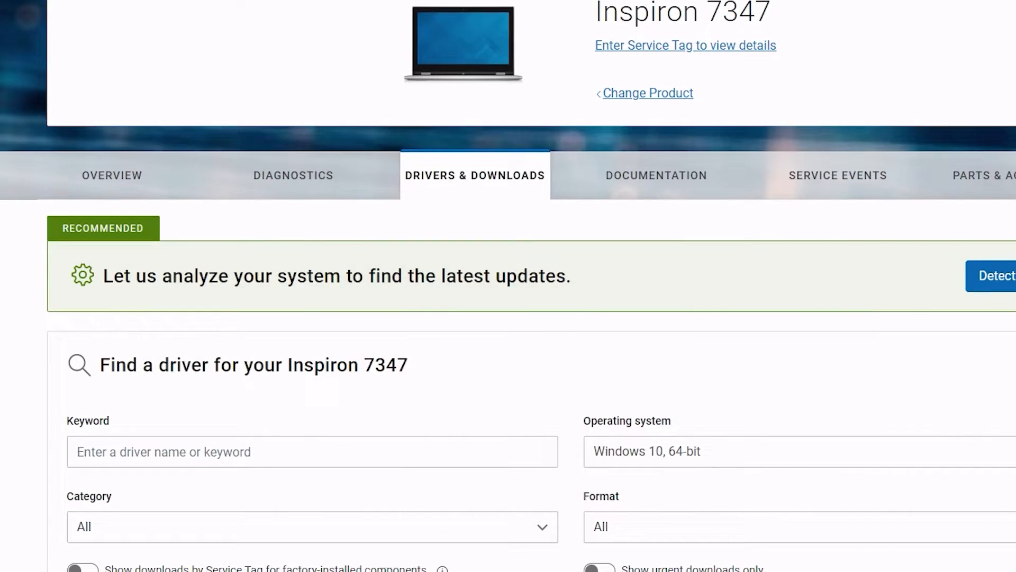
{"action": "scroll", "scroll_direction": "down", "scroll_amount": 3}
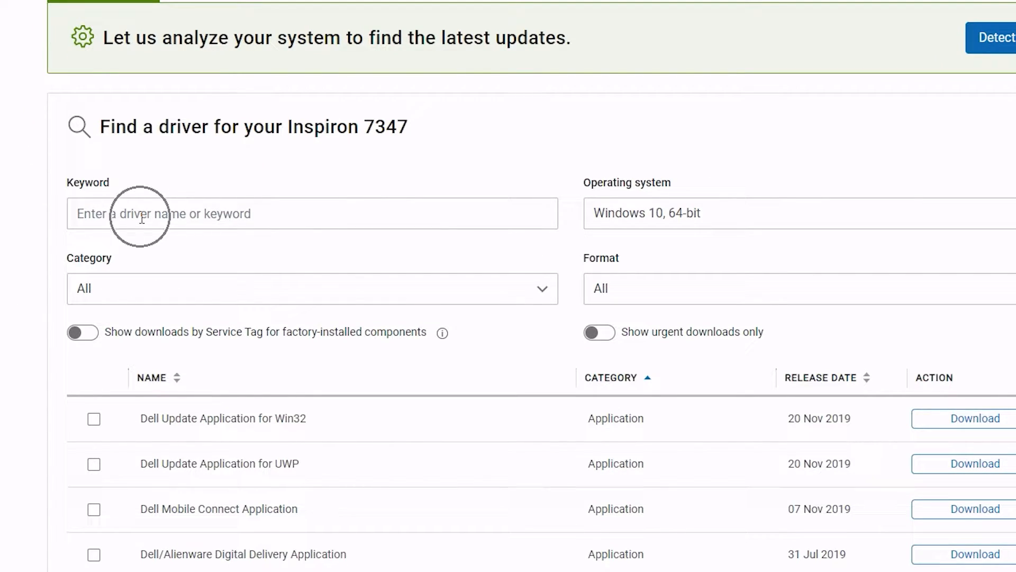
{"action": "type", "text": "bios"}
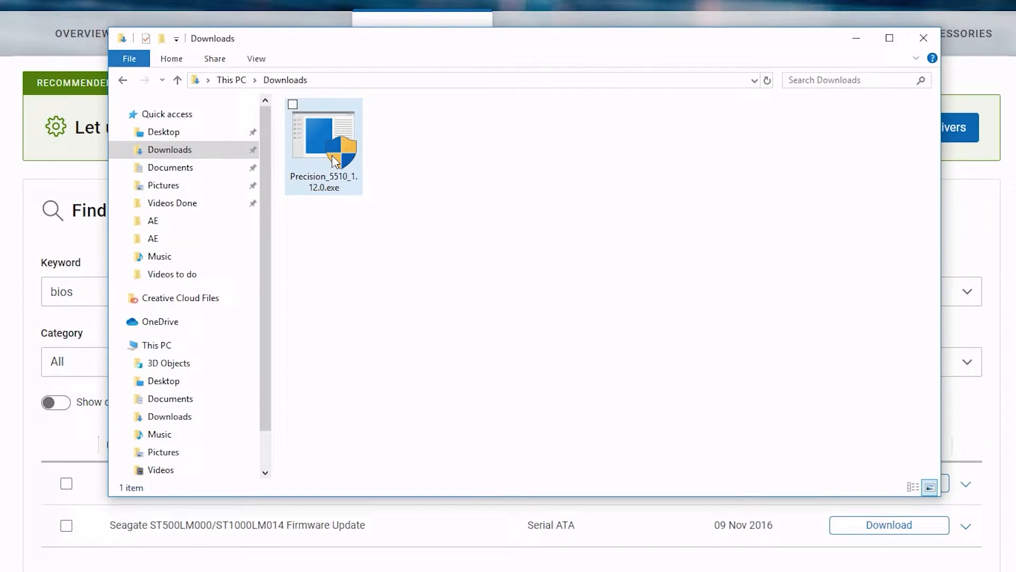
{"action": "mouse_move", "coordinate": [328, 187]}
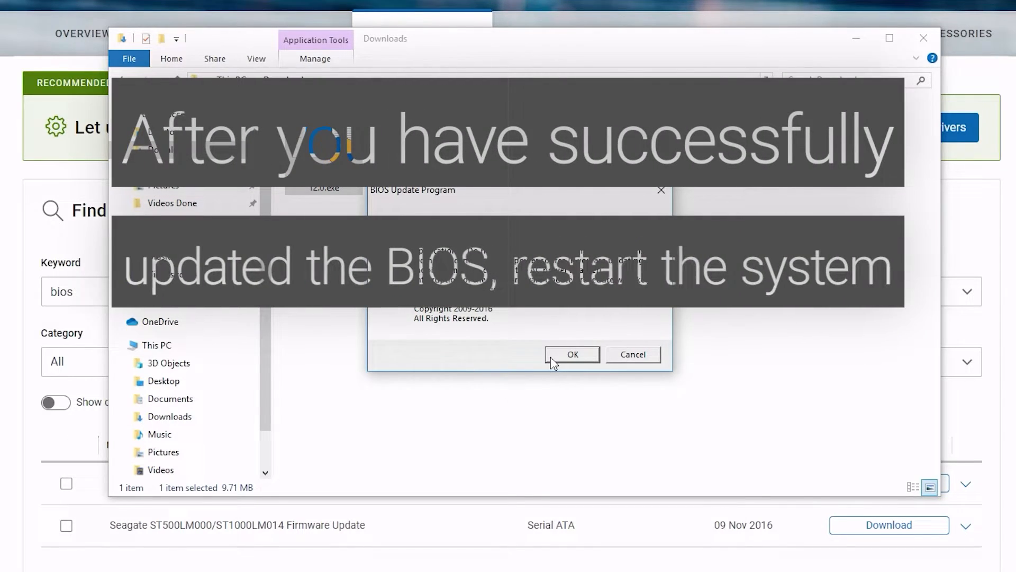
Confirm the Precision_5510_1.12.0 BIOS update and reach the Start menu Power options to restart
{"action": "left_click", "coordinate": [571, 354]}
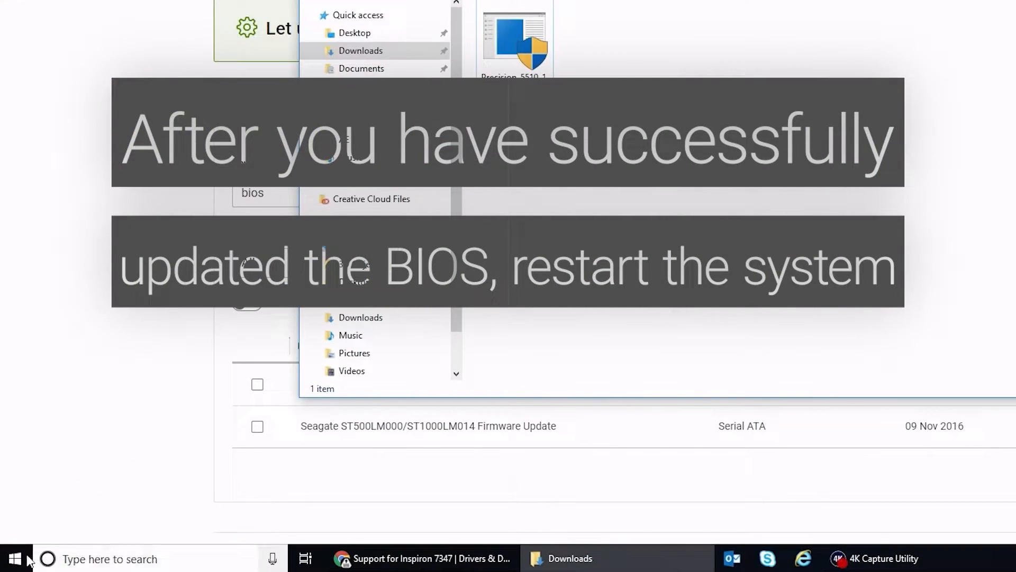
{"action": "left_click", "coordinate": [14, 559]}
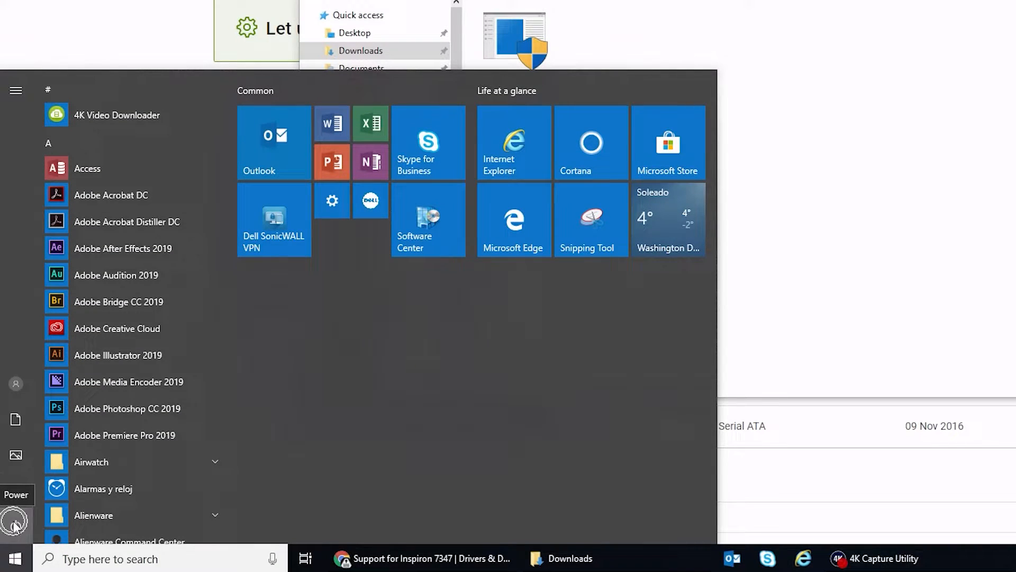
{"action": "left_click", "coordinate": [16, 522]}
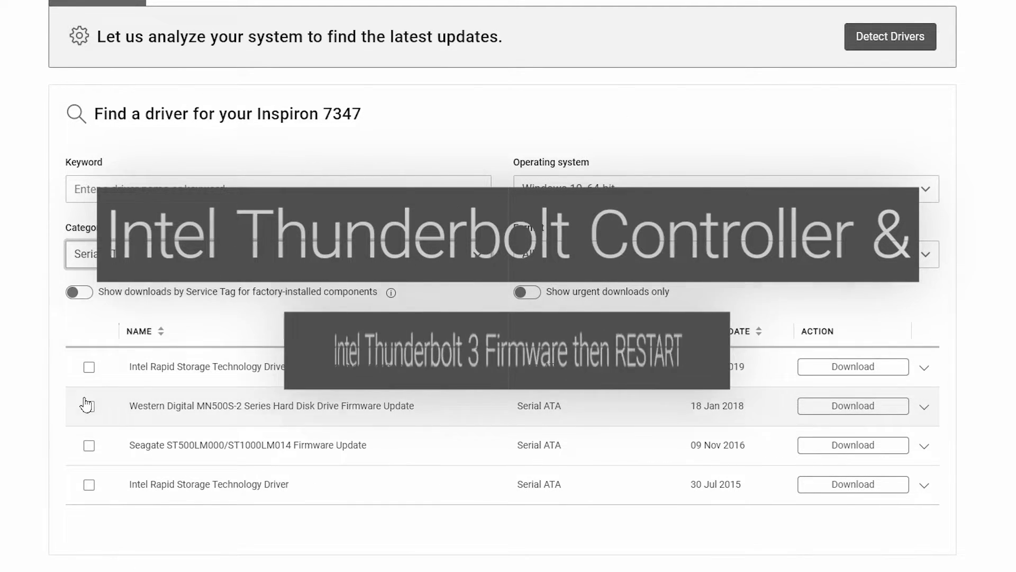
Filter the driver list by category through Serial ATA, System Utilities and Chipset
{"action": "scroll", "scroll_direction": "down", "scroll_amount": 3}
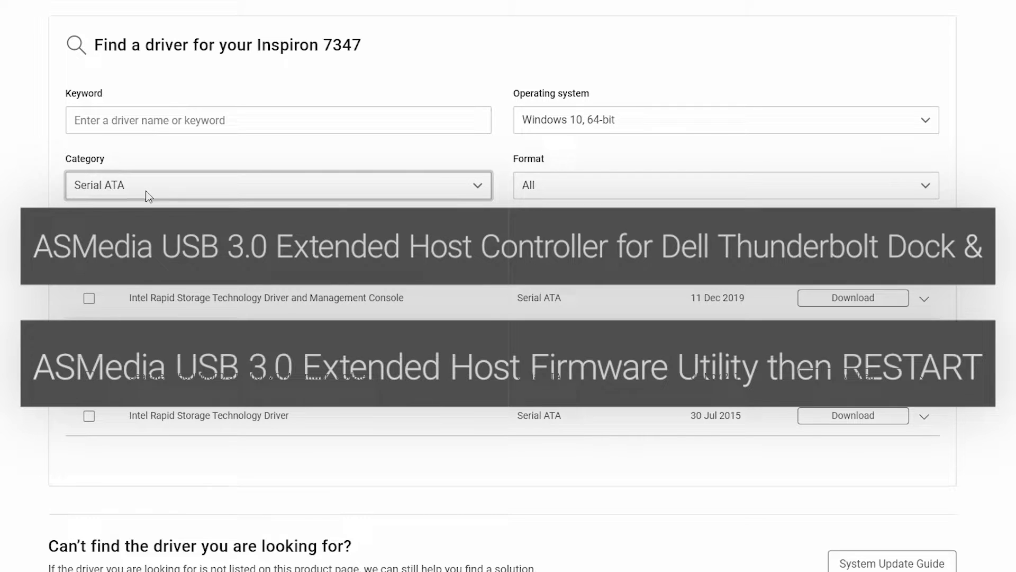
{"action": "left_click", "coordinate": [277, 185]}
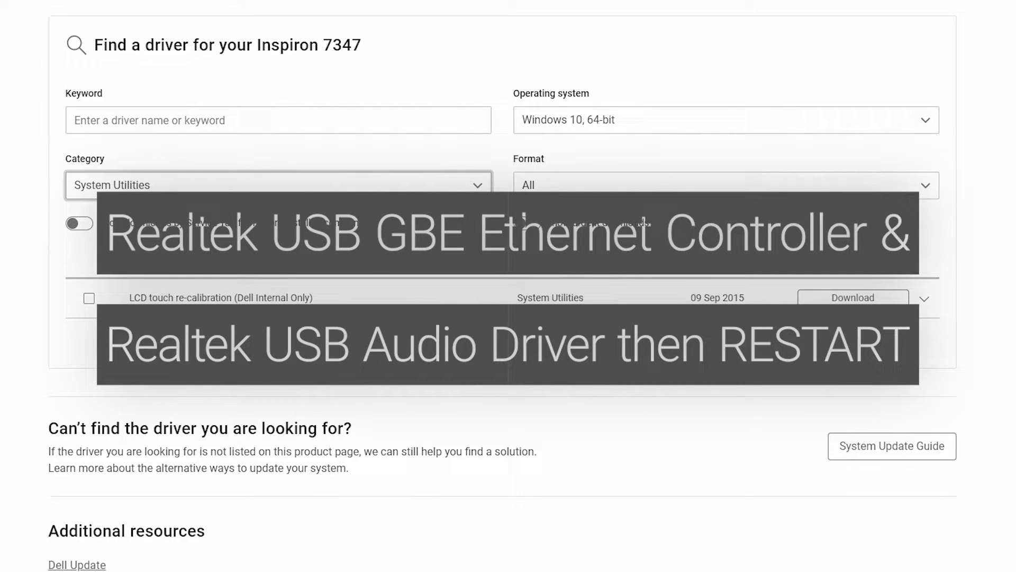
{"action": "left_click", "coordinate": [277, 185]}
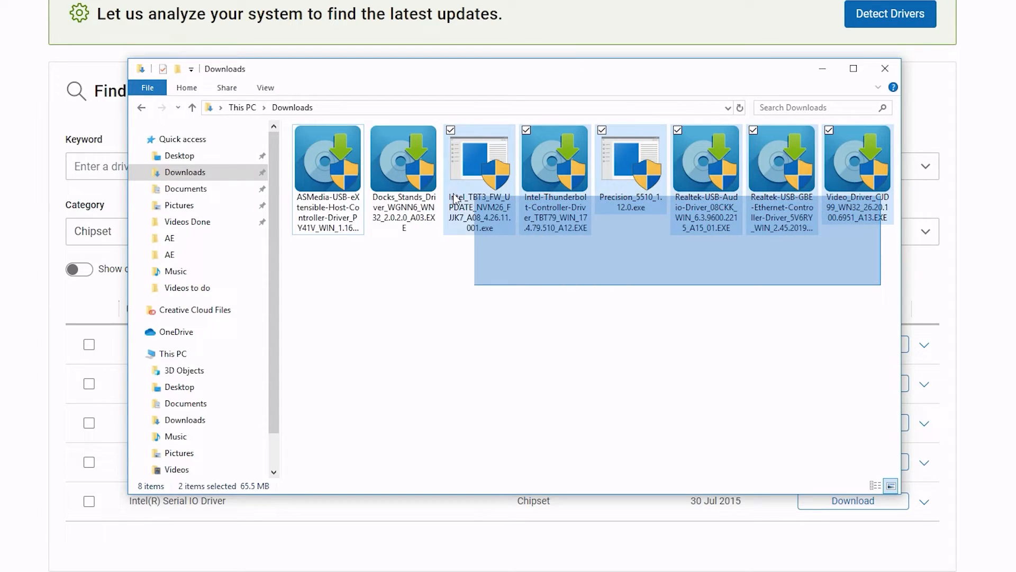
Select all downloaded driver installers in Downloads to run them
{"action": "key", "text": "ctrl+a"}
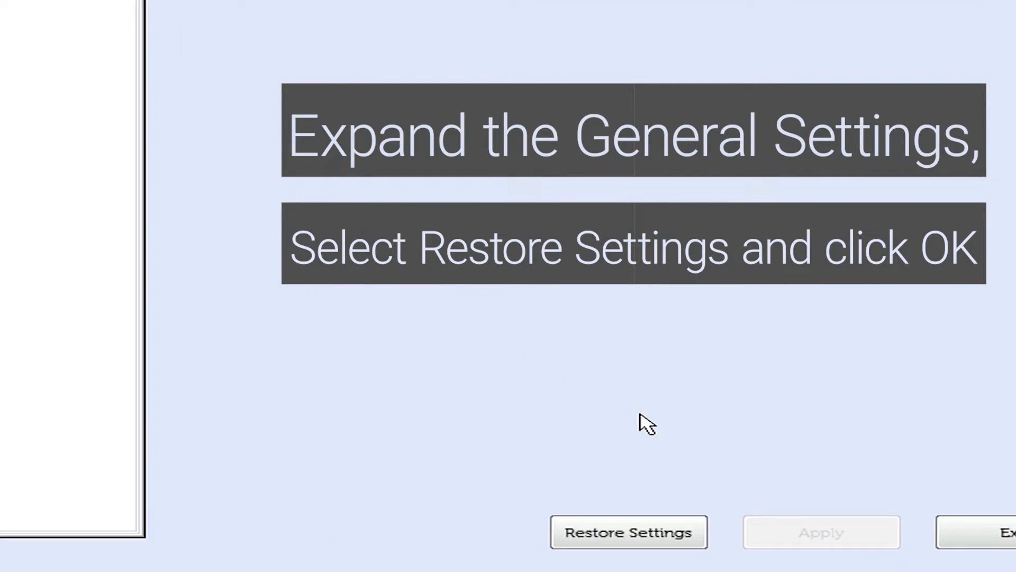
Restore BIOS Defaults, accept the warning, and exit BIOS Setup saving the changes
{"action": "left_click", "coordinate": [627, 532]}
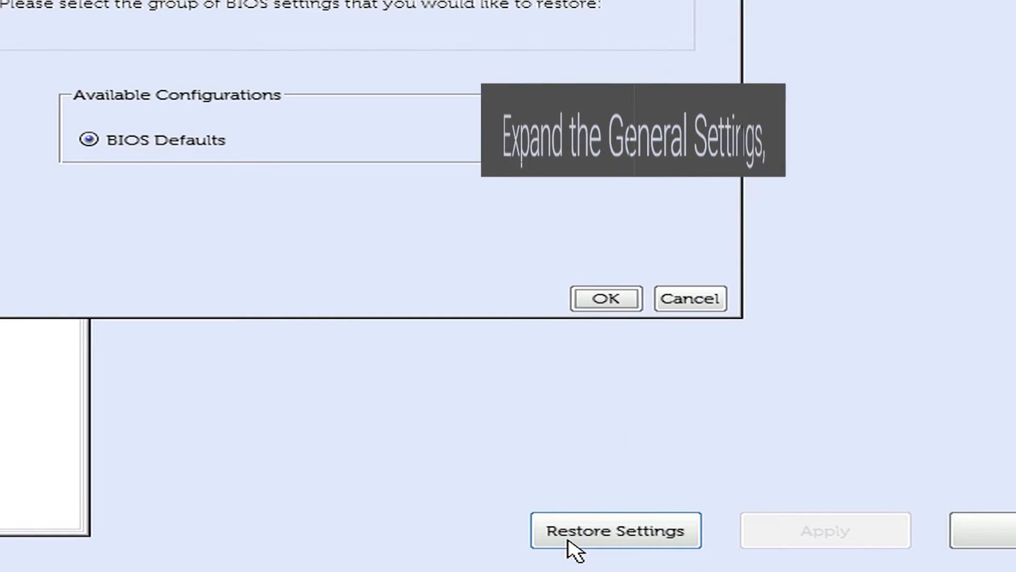
{"action": "left_click", "coordinate": [614, 529]}
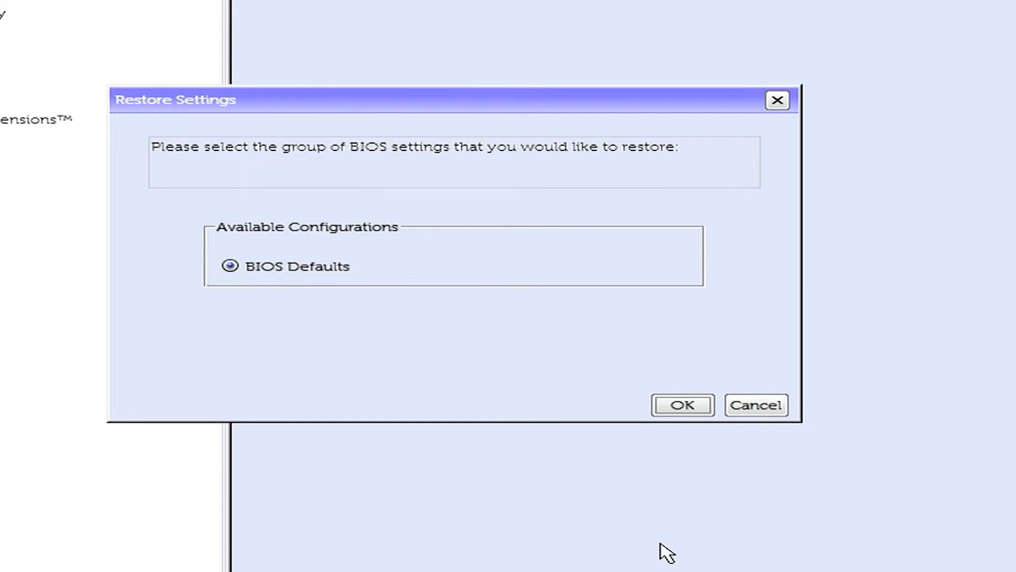
{"action": "left_click", "coordinate": [681, 404]}
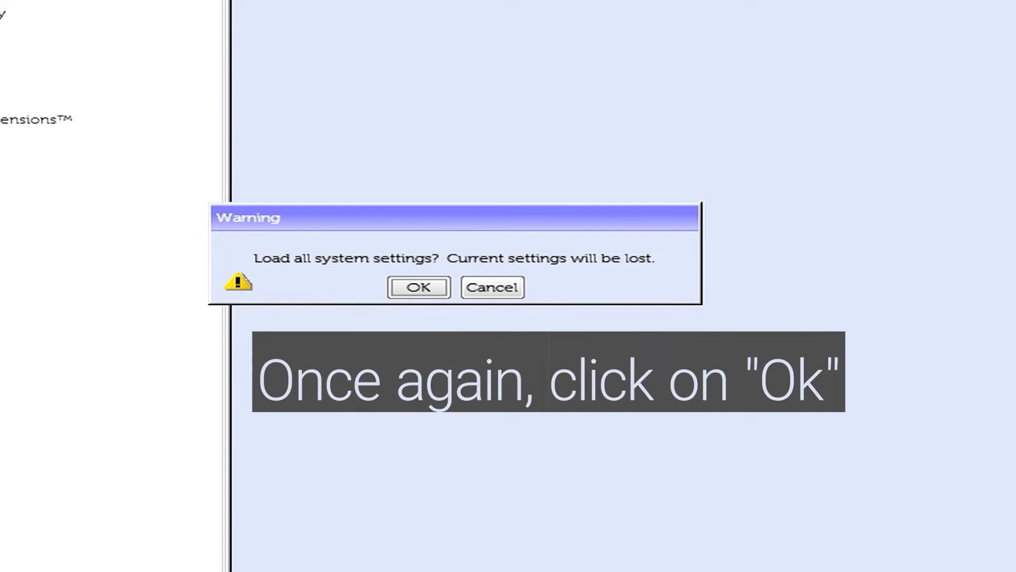
{"action": "left_click", "coordinate": [418, 287]}
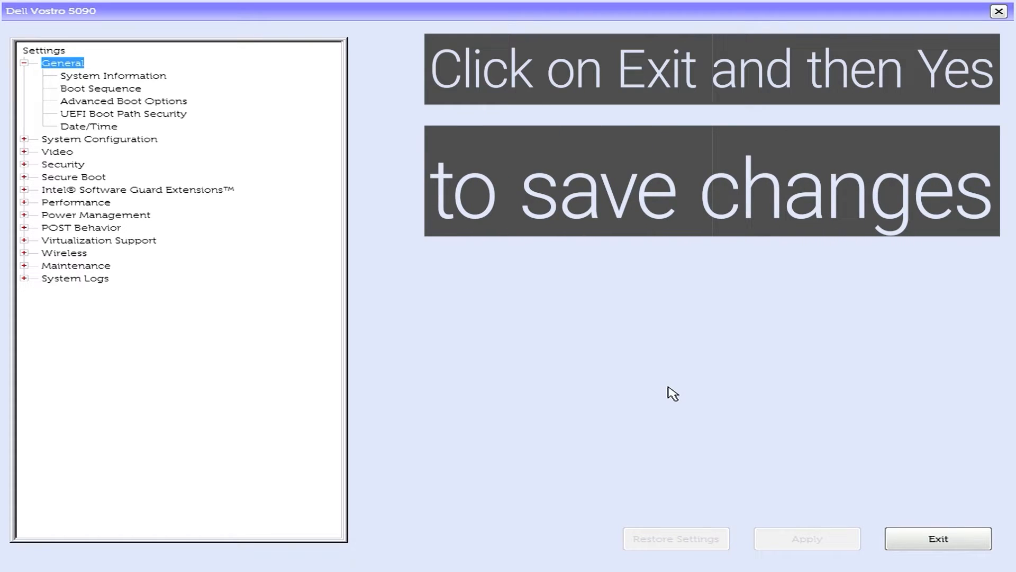
{"action": "left_click", "coordinate": [937, 538]}
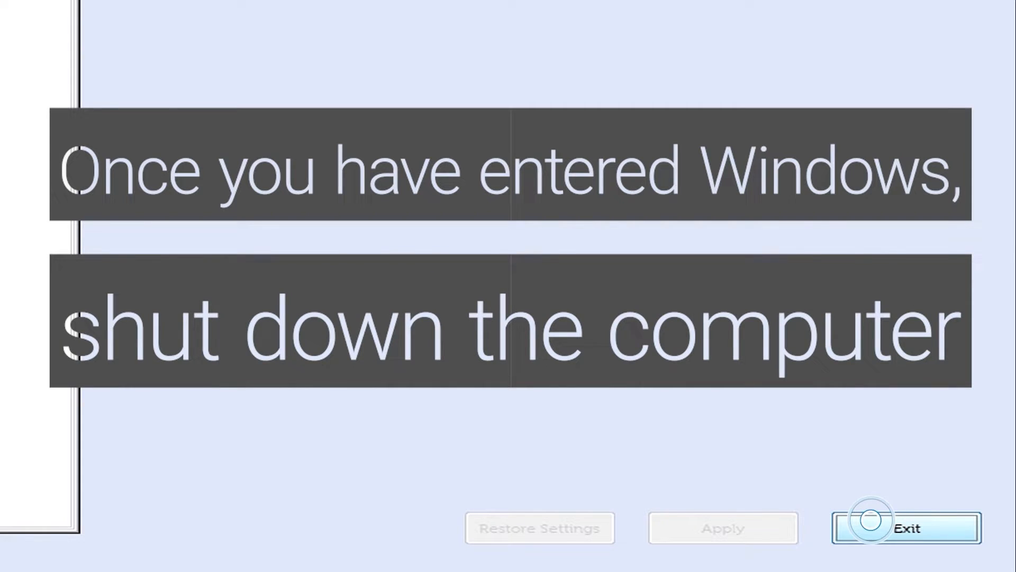
{"action": "left_click", "coordinate": [907, 528]}
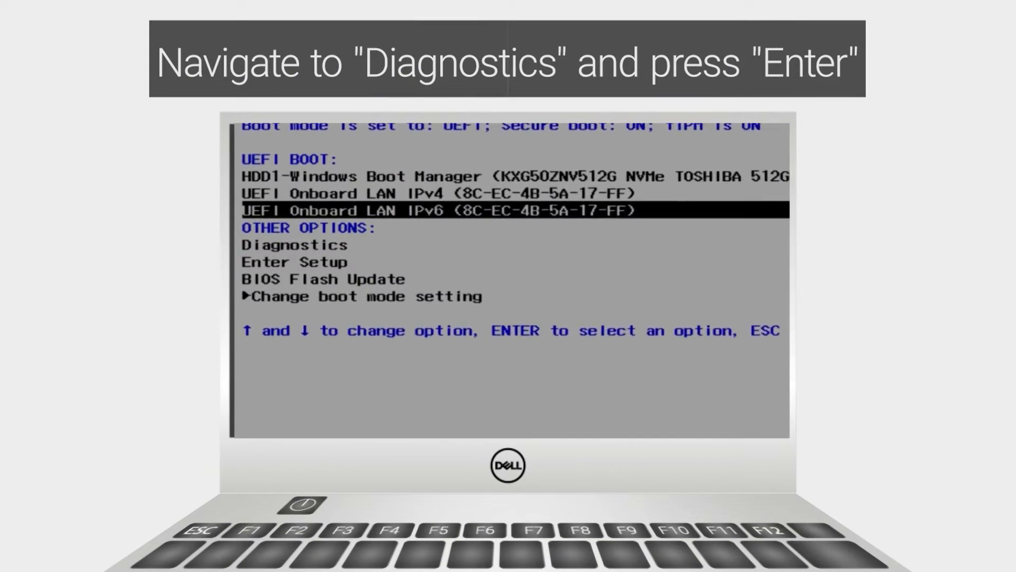
Launch Diagnostics from the boot menu and advance past the ePSA start screens
{"action": "key", "text": "down"}
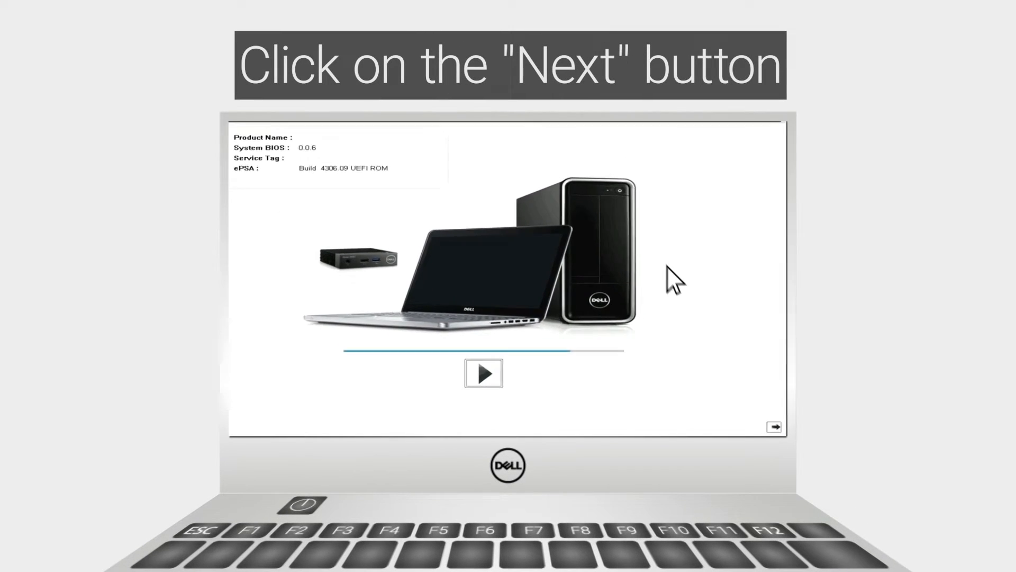
{"action": "left_click", "coordinate": [773, 426]}
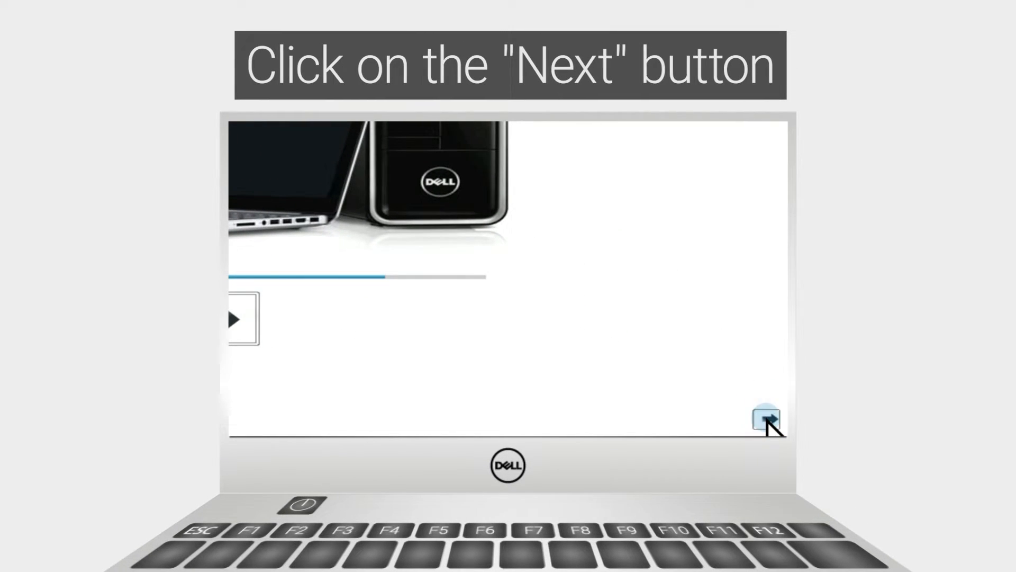
{"action": "left_click", "coordinate": [769, 418]}
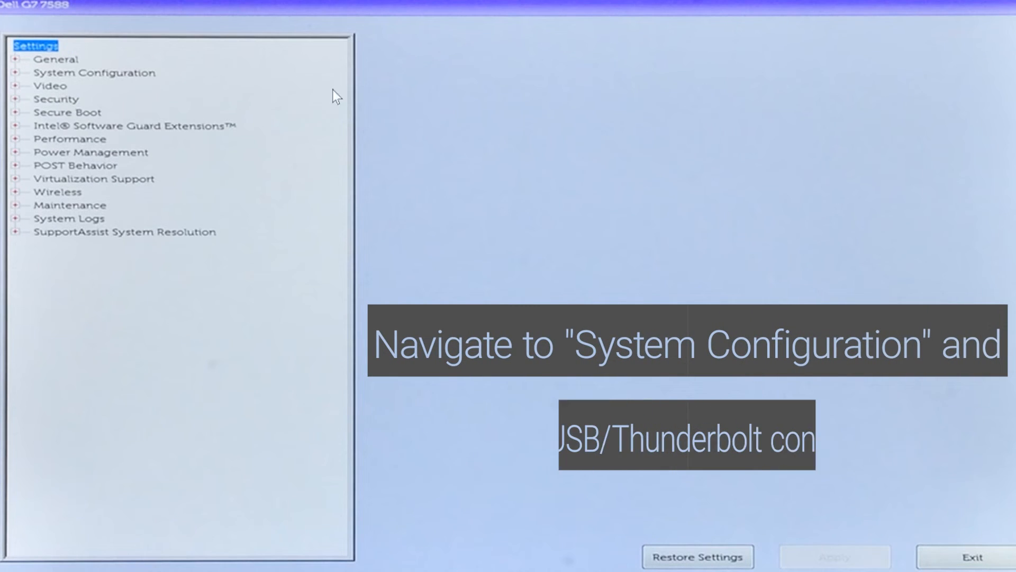
Under System Configuration, set Thunderbolt Adapter Configuration security level to No Security
{"action": "left_click", "coordinate": [94, 73]}
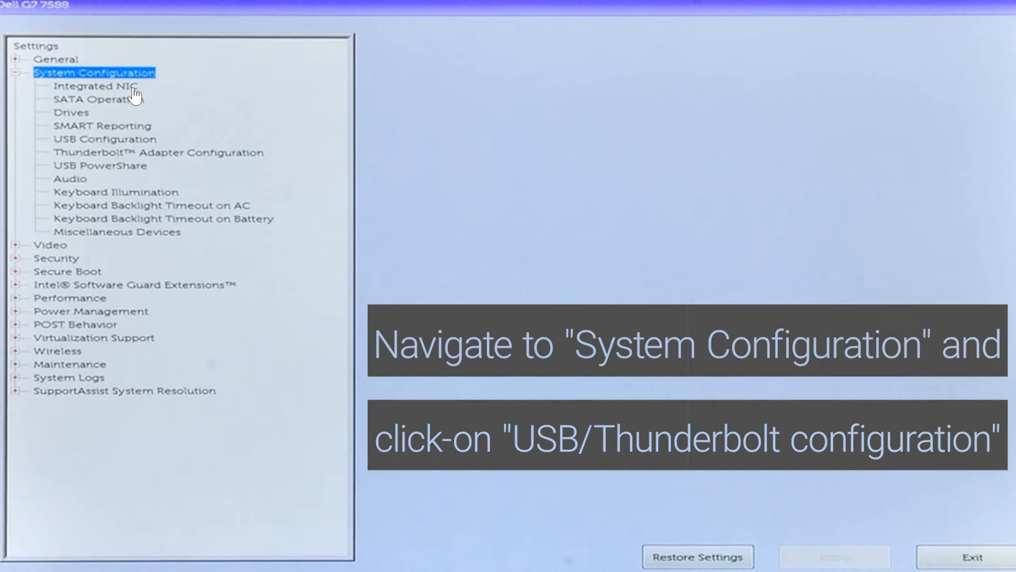
{"action": "left_click", "coordinate": [158, 152]}
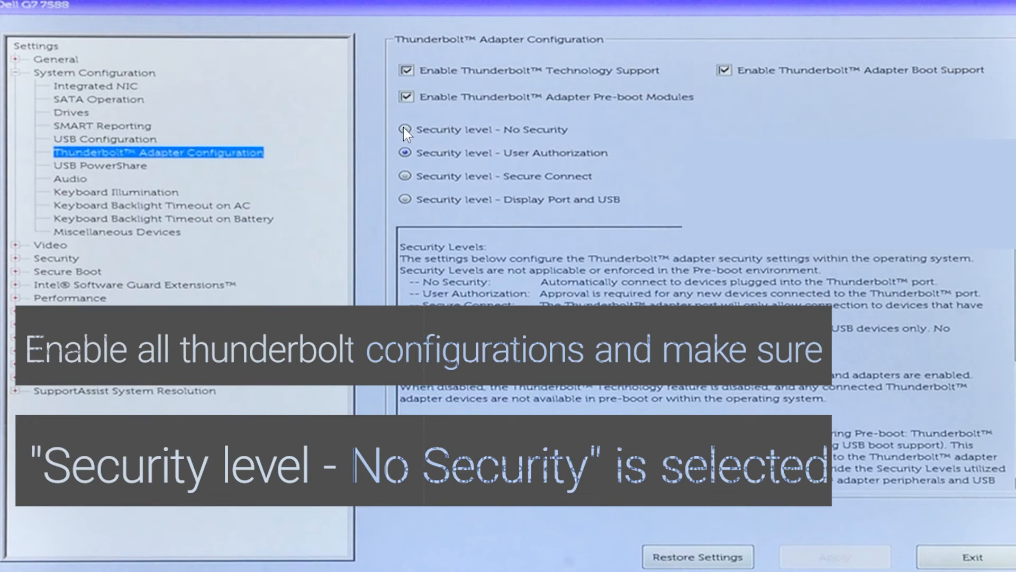
{"action": "left_click", "coordinate": [407, 129]}
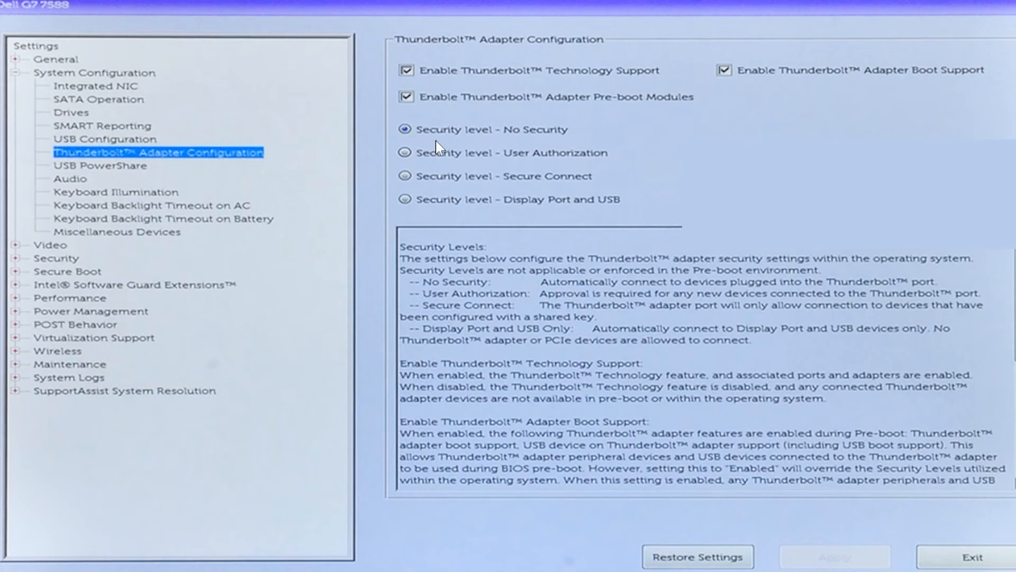